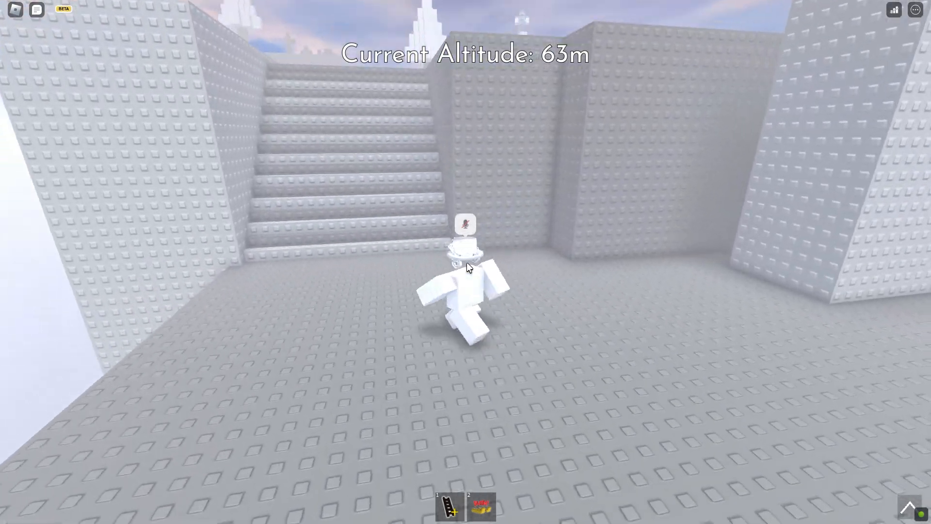
Walk the avatar forward toward the staircase to climb from the 63 m landing
{"action": "key", "text": "w"}
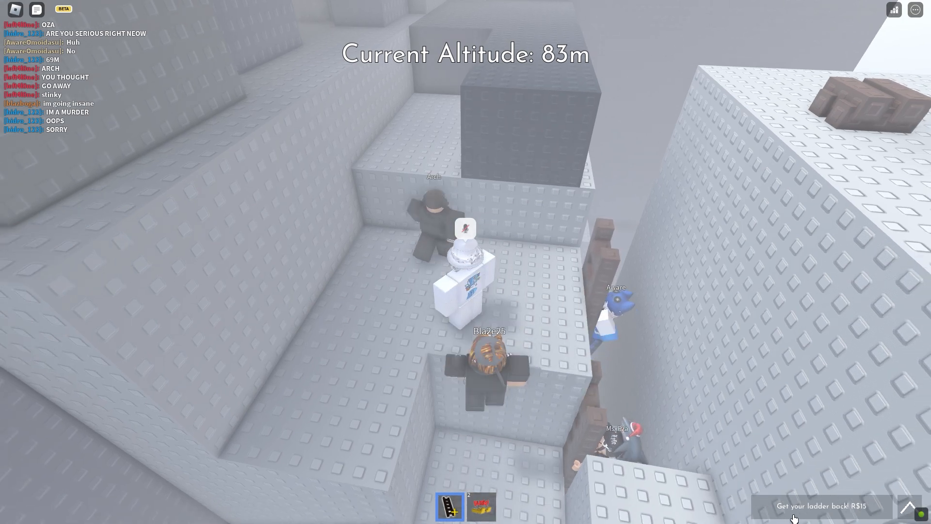
Bring up the 15 Robux 'Get your ladder back!' purchase prompt
{"action": "left_click", "coordinate": [821, 505]}
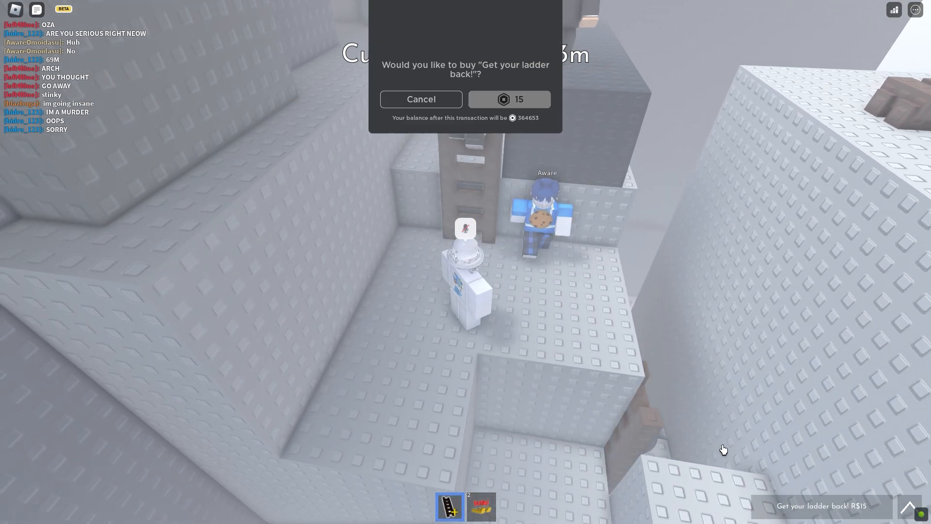